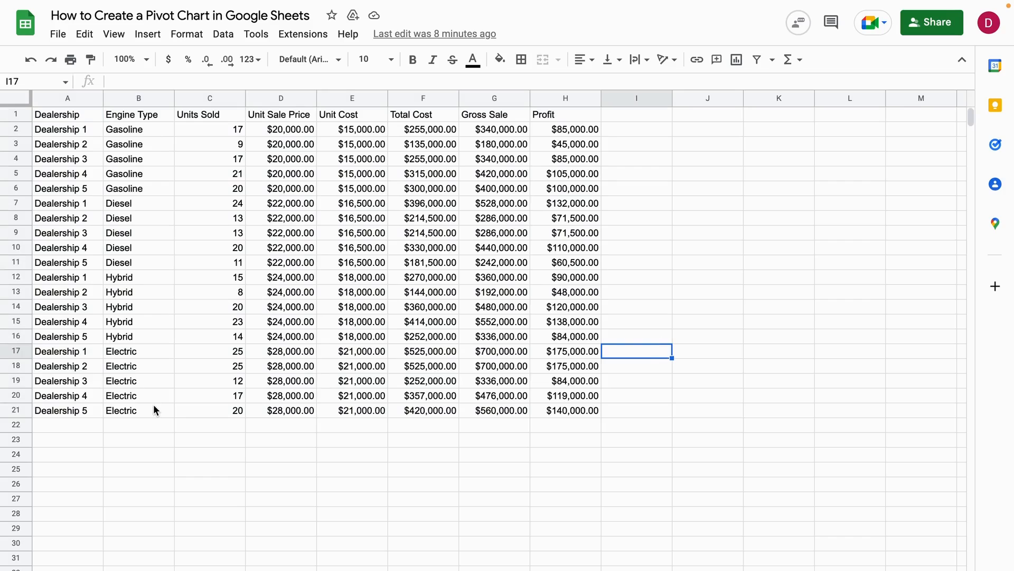
mouse_move(594, 283)
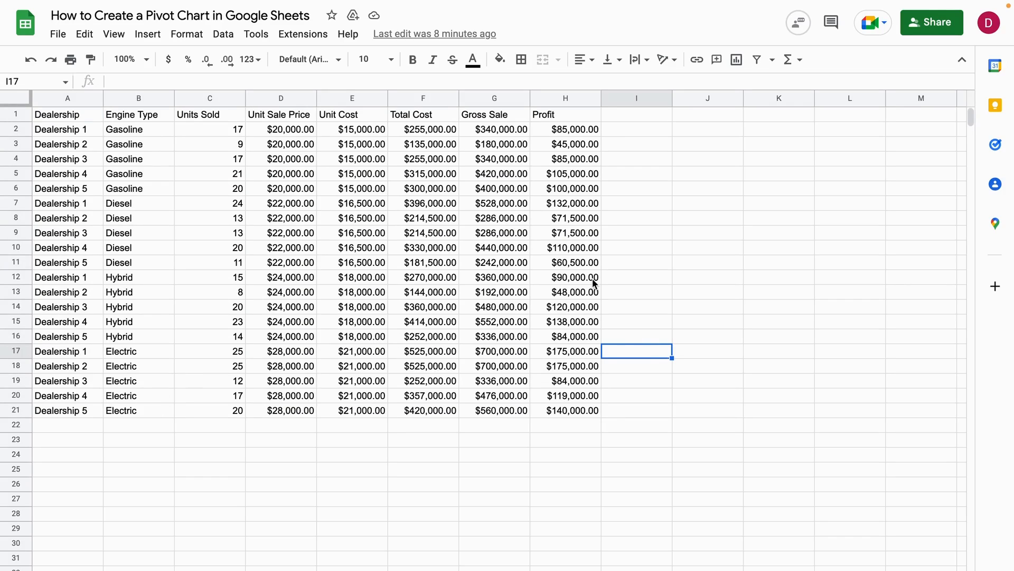
mouse_move(705, 253)
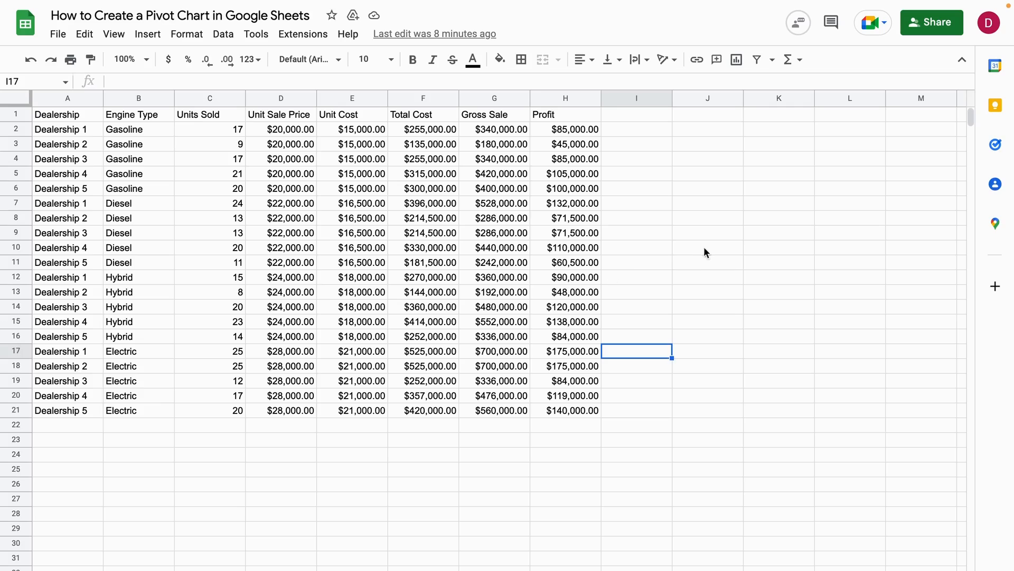
Step: Start a pivot table from the selected Sample Data range A1:H21 via the Insert menu
click(707, 247)
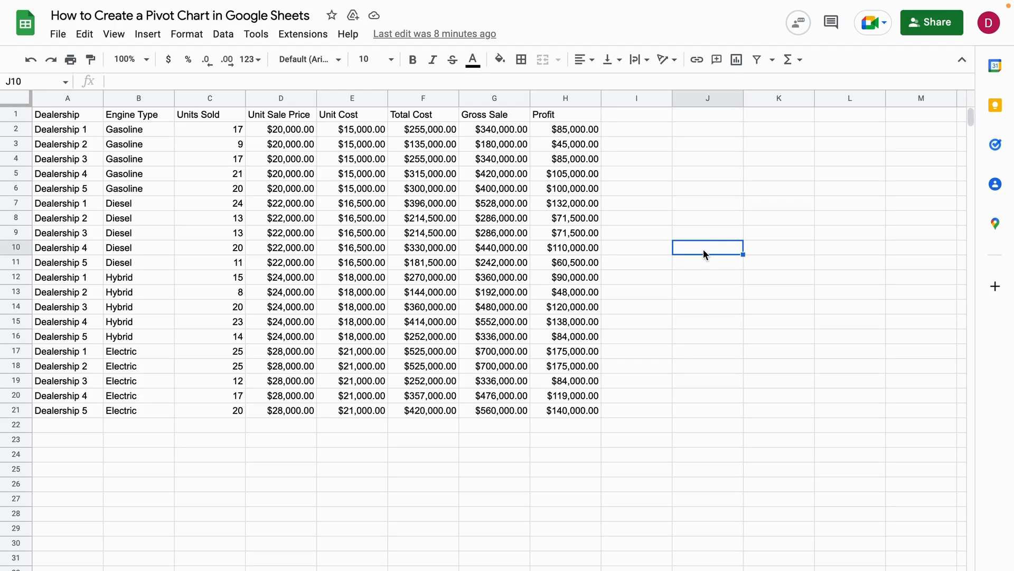
mouse_move(662, 269)
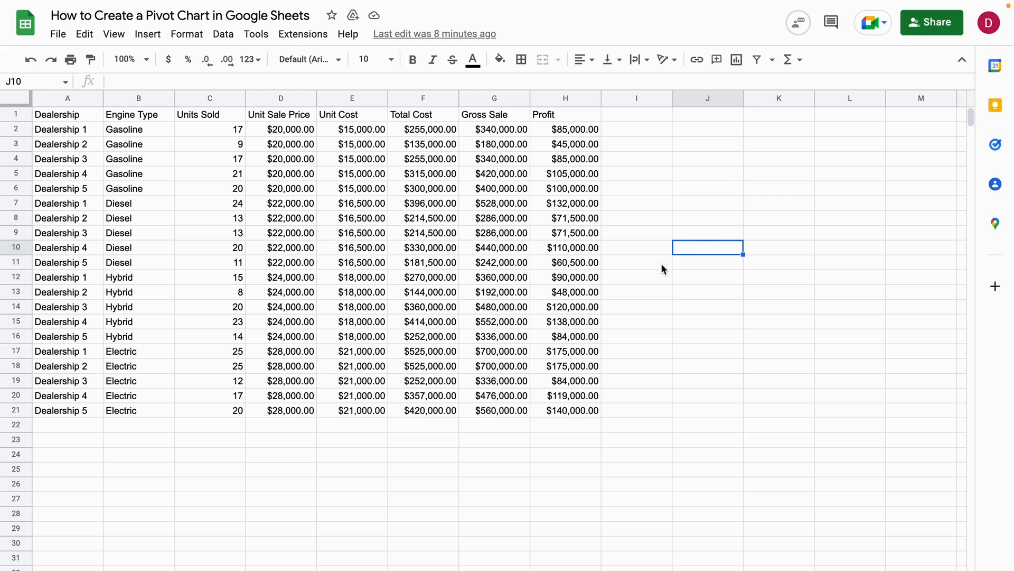
click(707, 291)
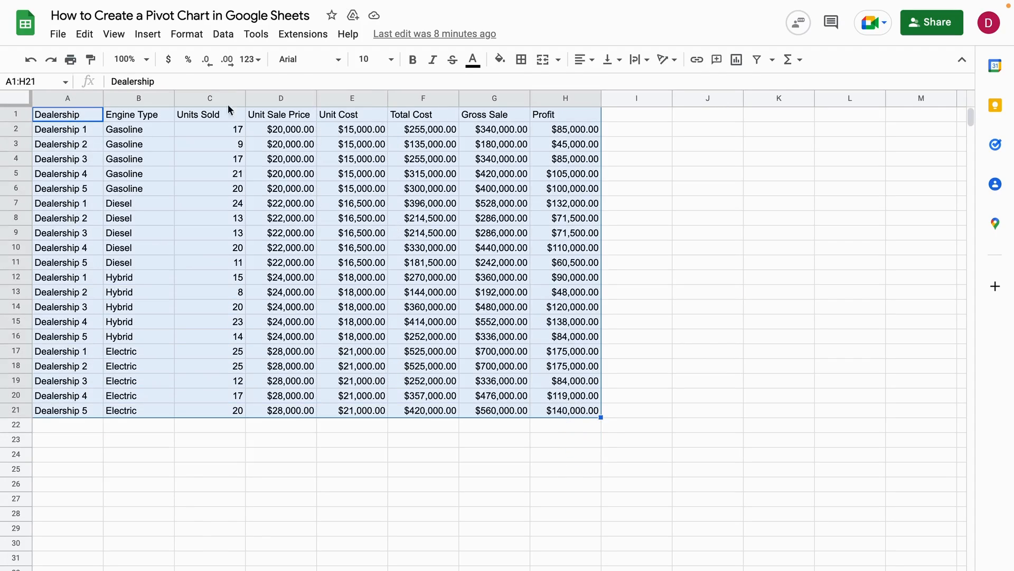
click(148, 33)
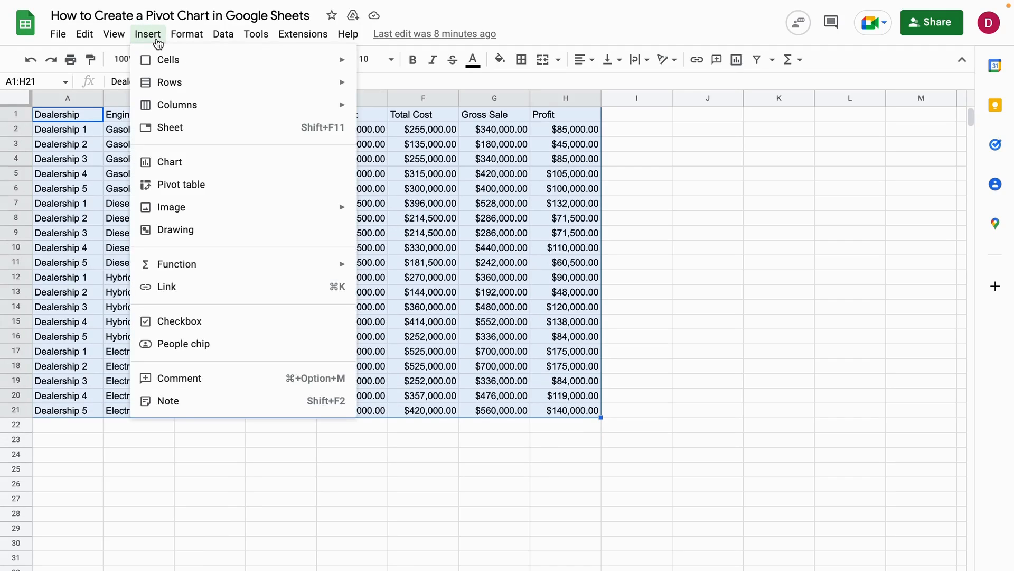
click(180, 184)
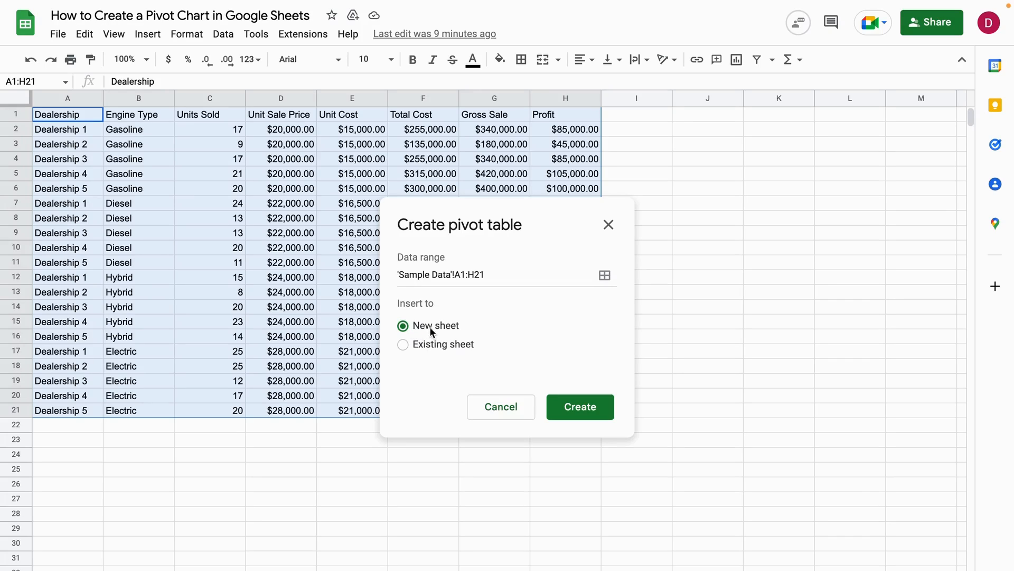
mouse_move(579, 407)
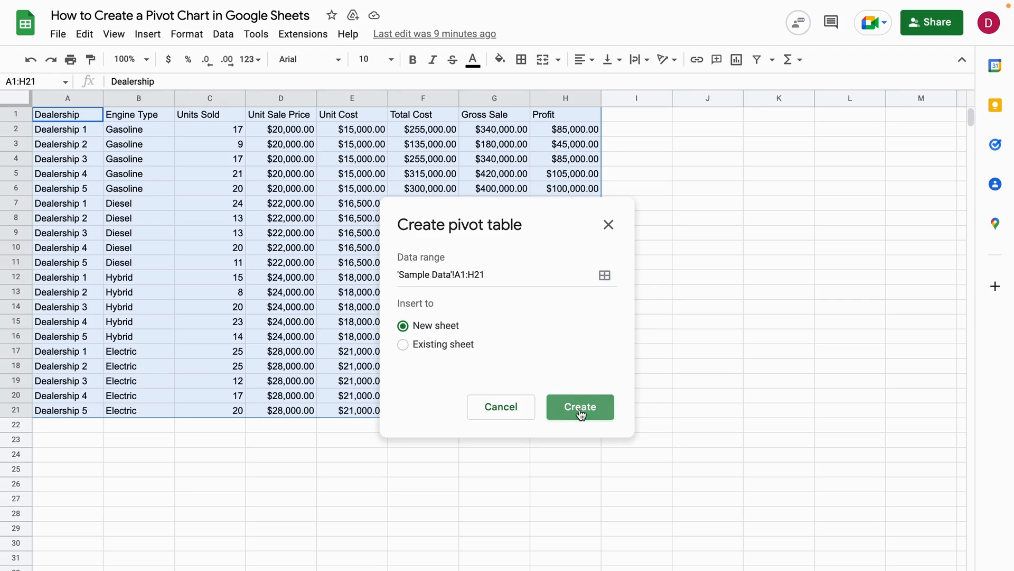
Step: Create the pivot table on a new sheet and add Dealership as its row field
click(579, 405)
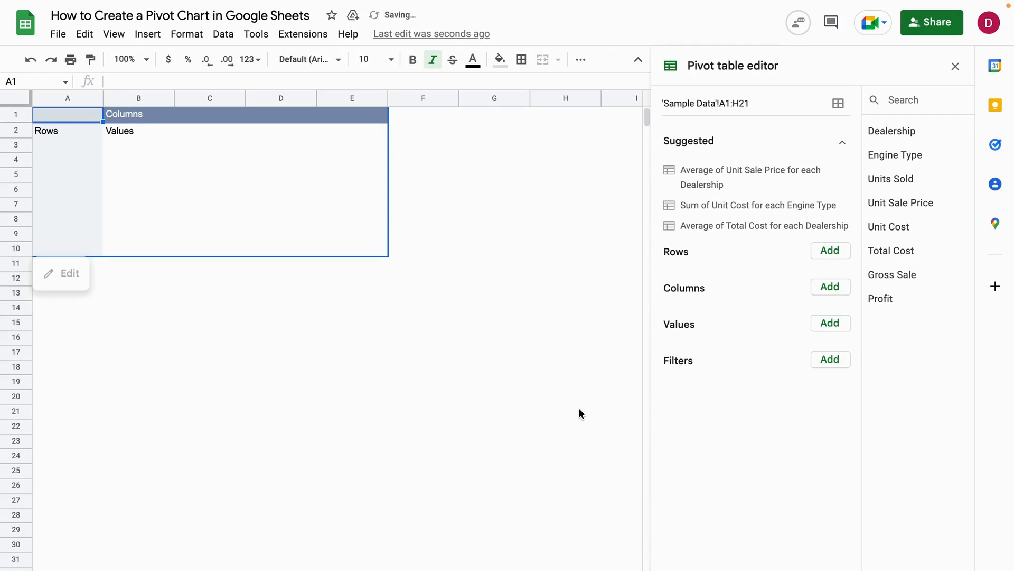
mouse_move(304, 471)
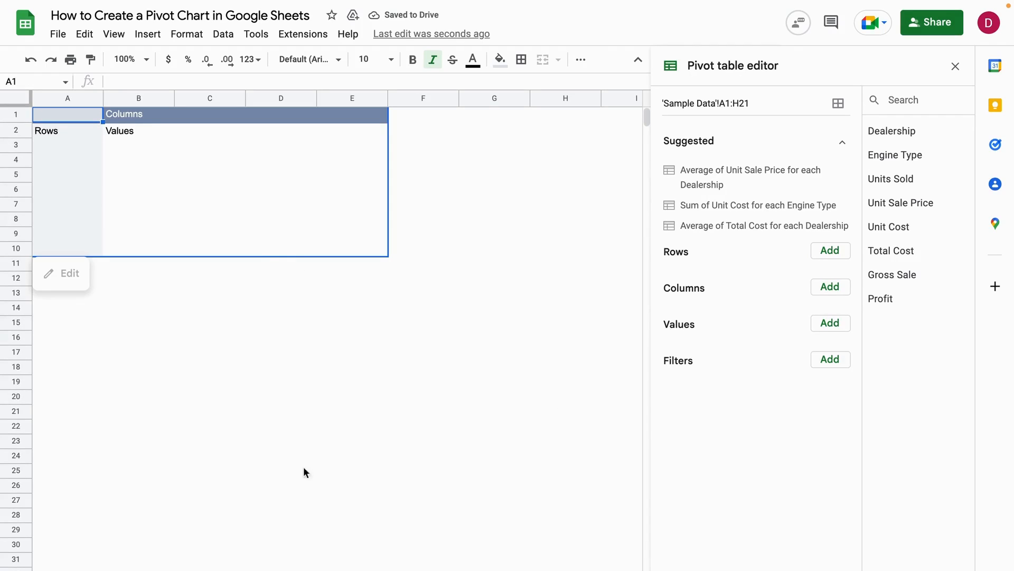
mouse_move(328, 437)
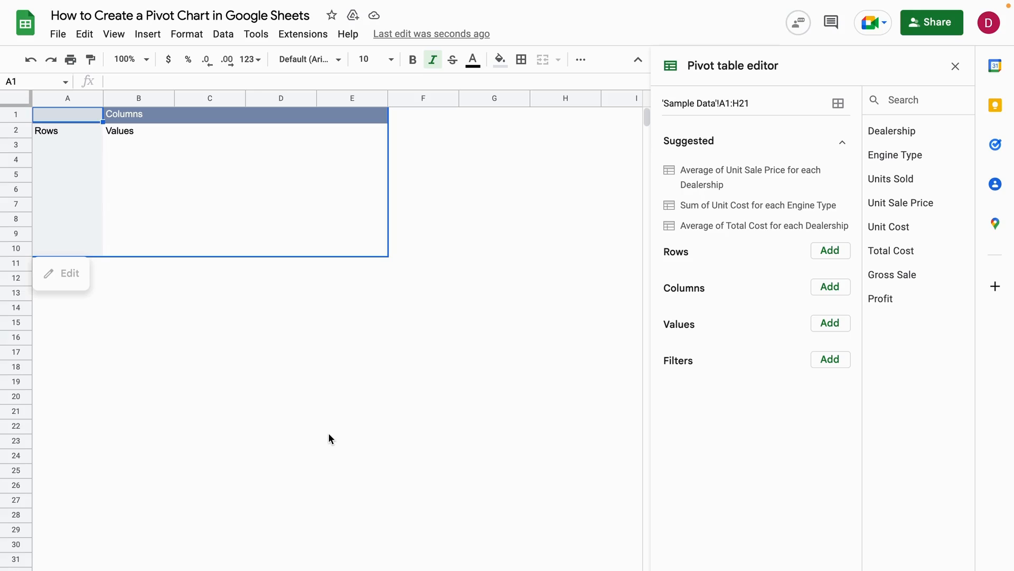
mouse_move(558, 339)
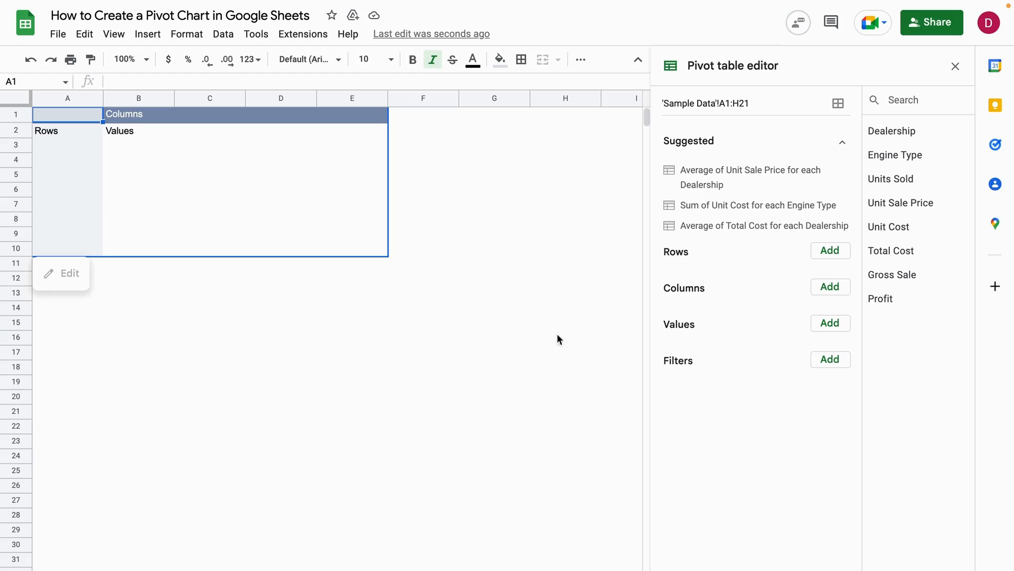
mouse_move(831, 251)
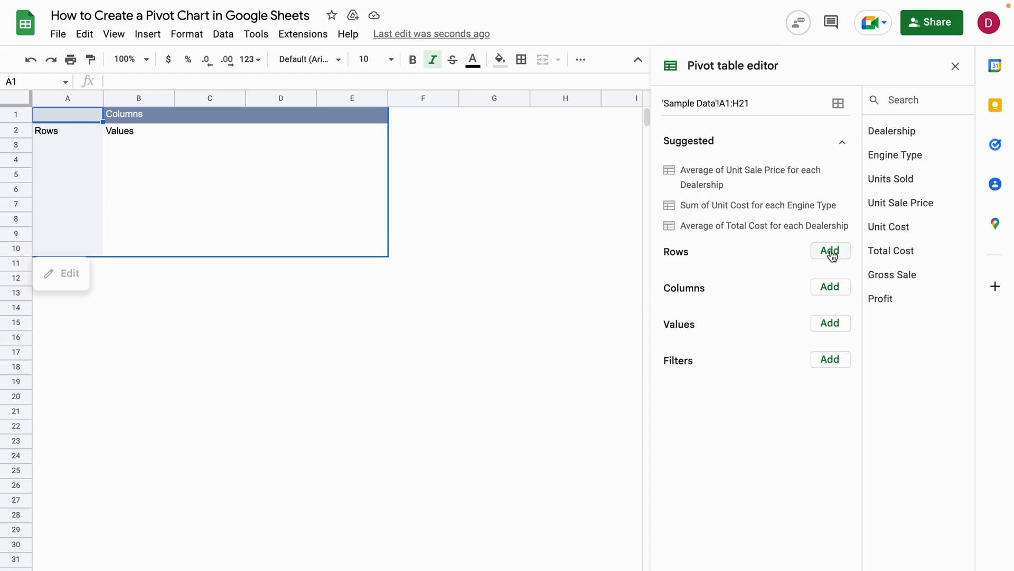
click(831, 252)
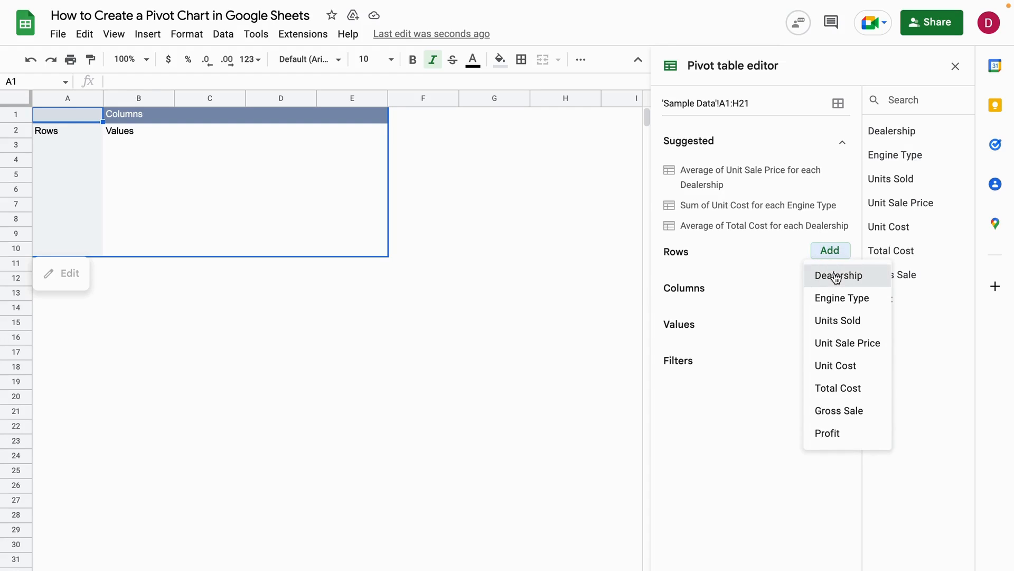
click(839, 275)
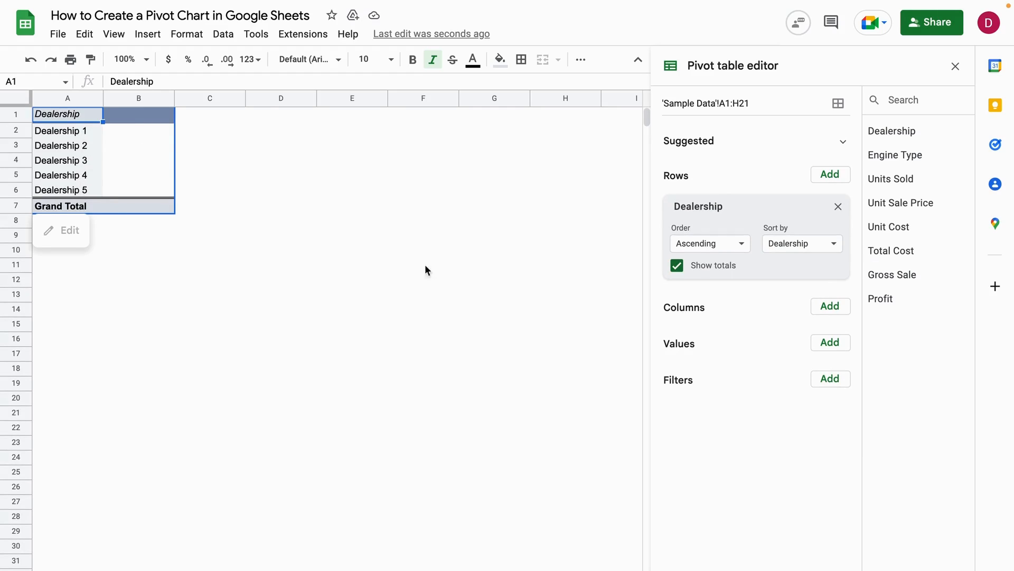
mouse_move(744, 299)
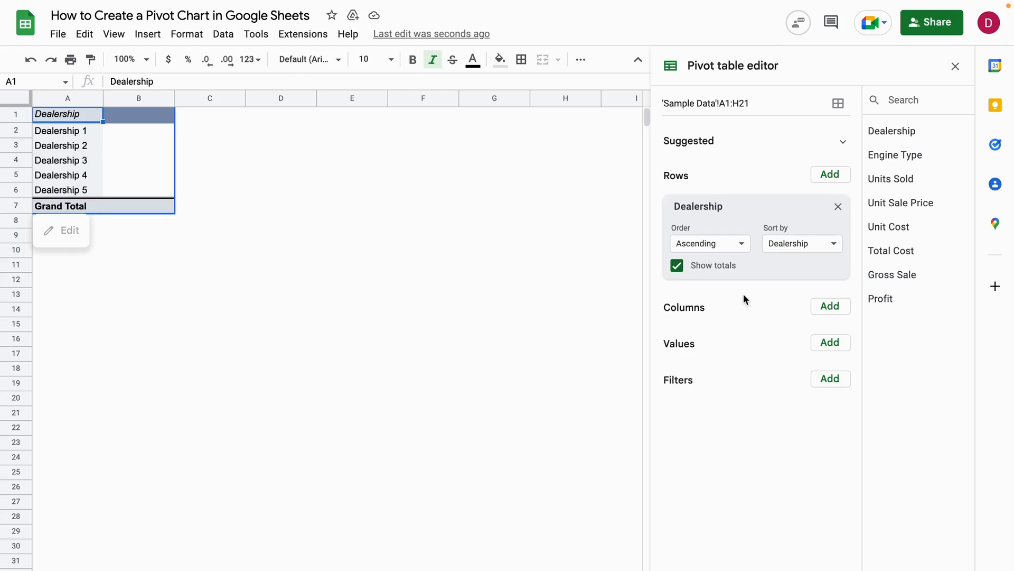
Step: Add Engine Type as the column field and turn off its Show totals option
click(830, 305)
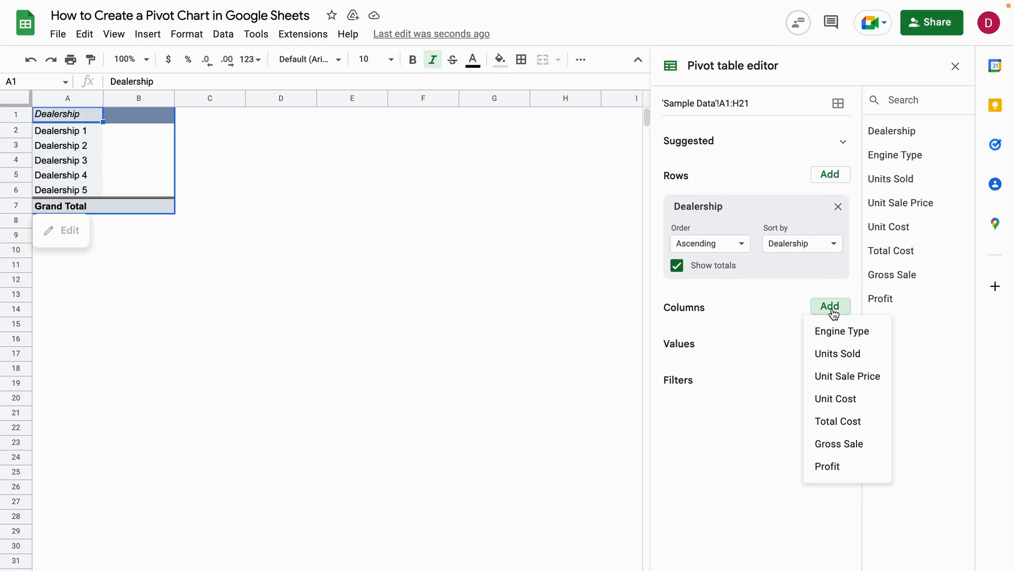
mouse_move(838, 324)
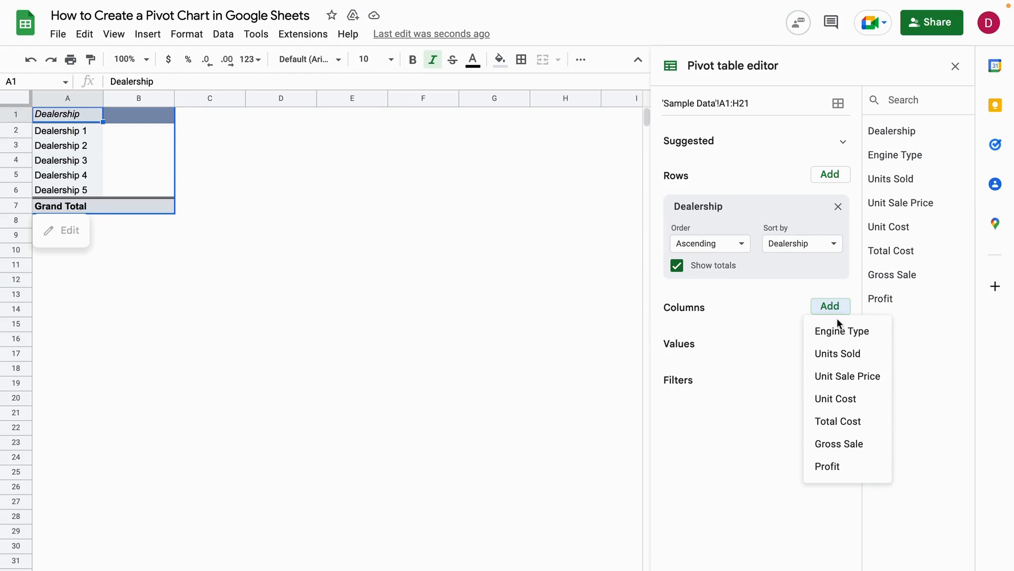
mouse_move(842, 330)
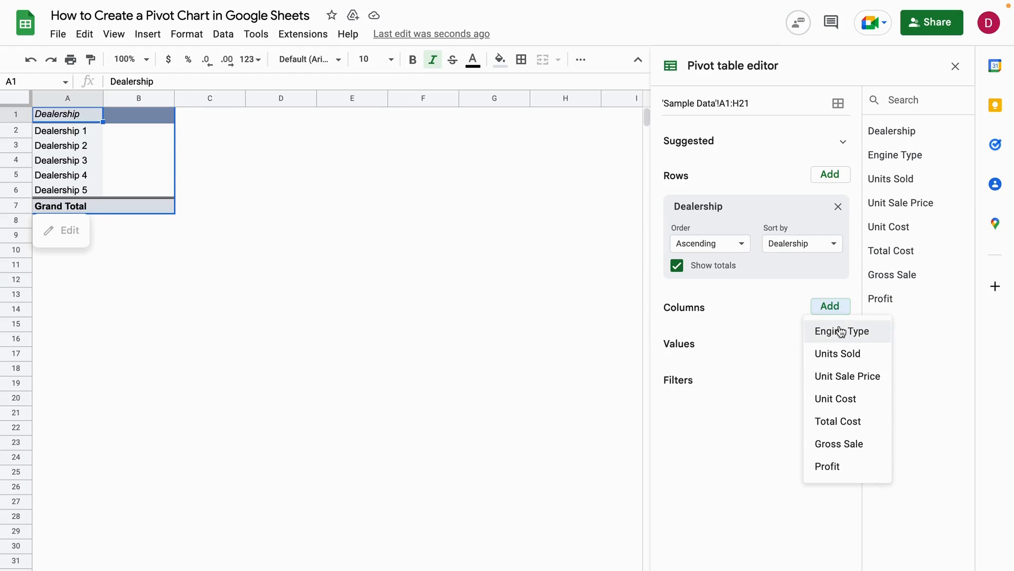
mouse_move(837, 353)
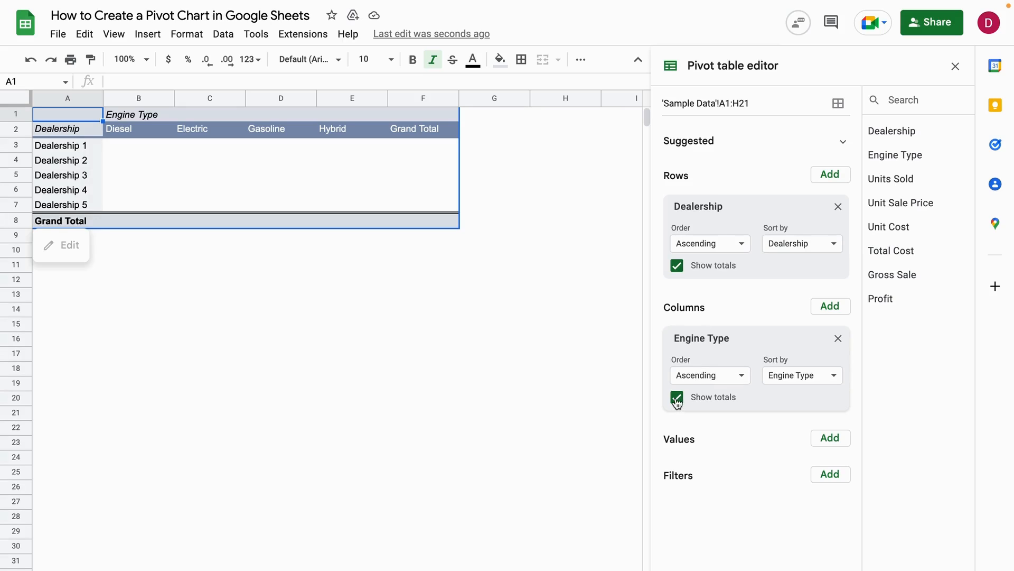
click(676, 397)
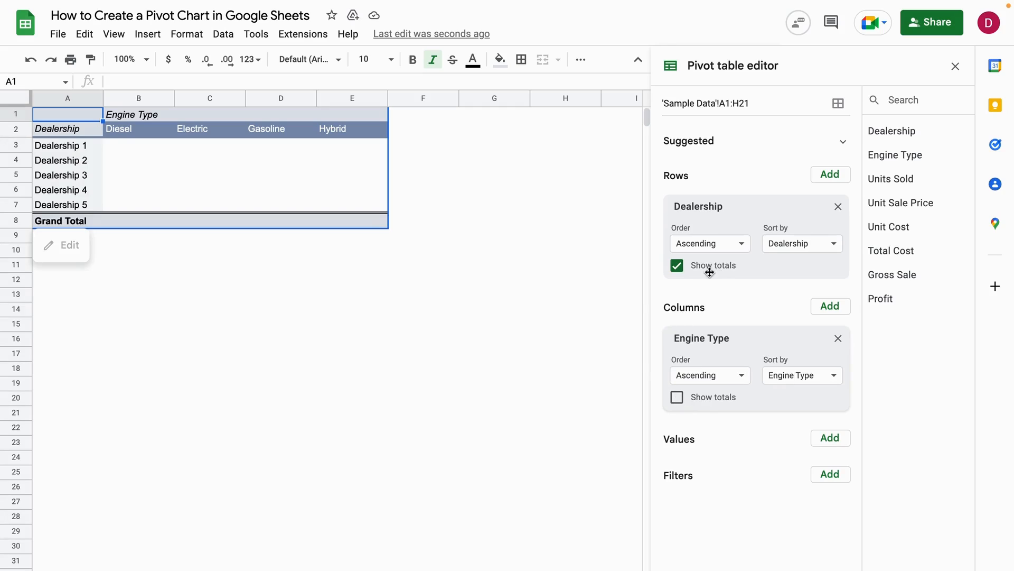
mouse_move(702, 262)
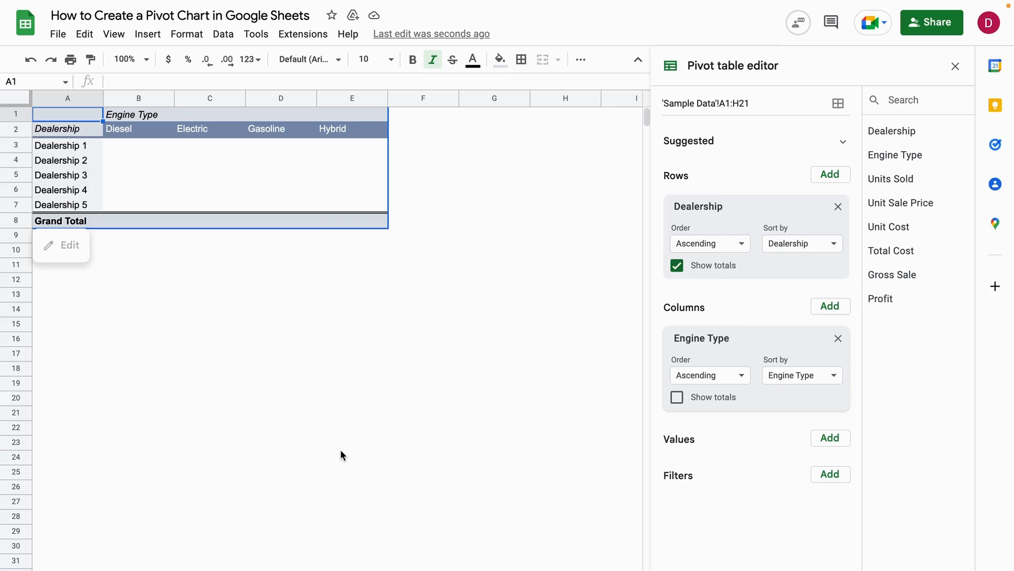
mouse_move(516, 345)
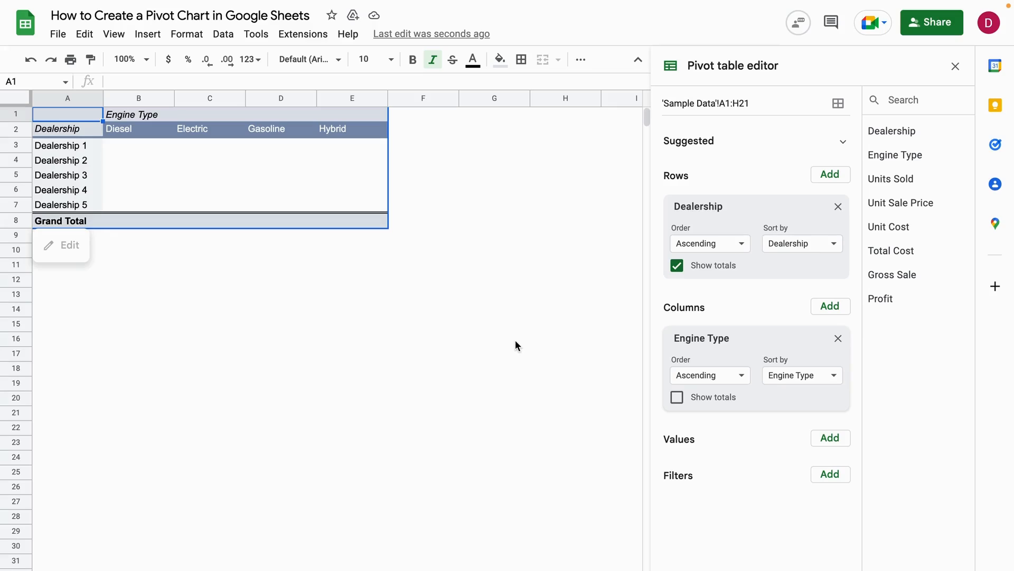
mouse_move(739, 437)
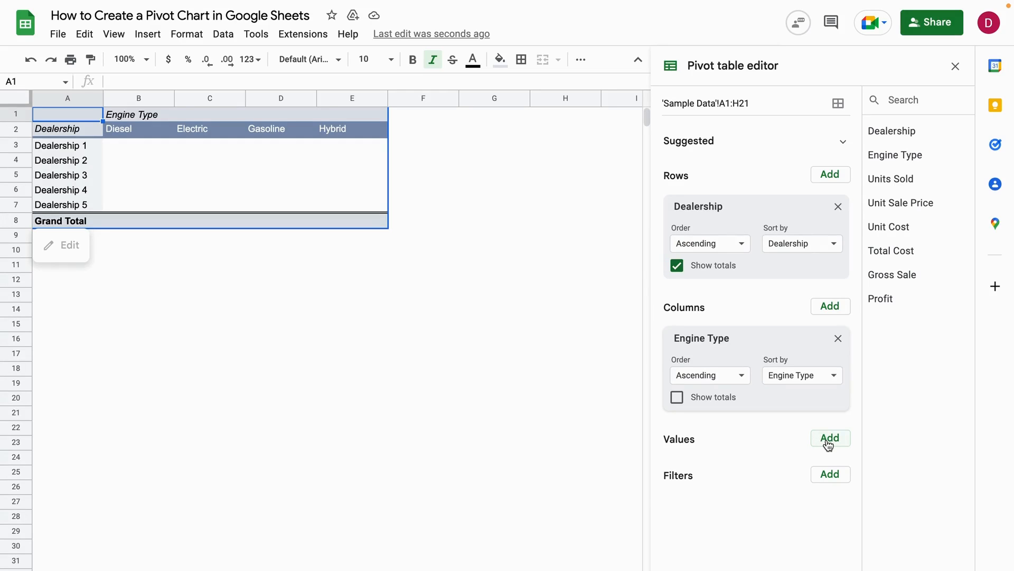
Step: Add Units Sold as the value field, summarized by SUM
click(831, 437)
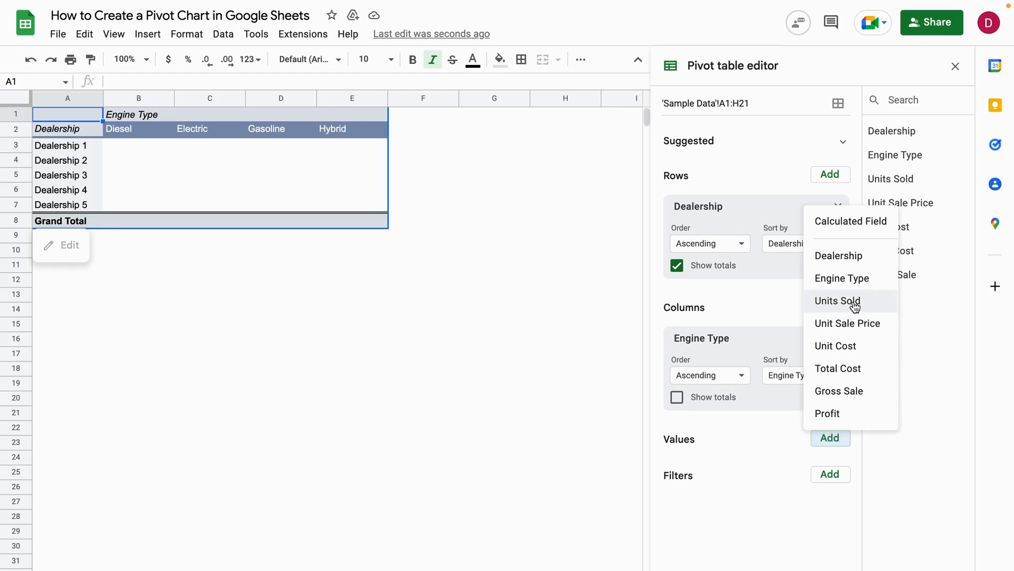
click(837, 300)
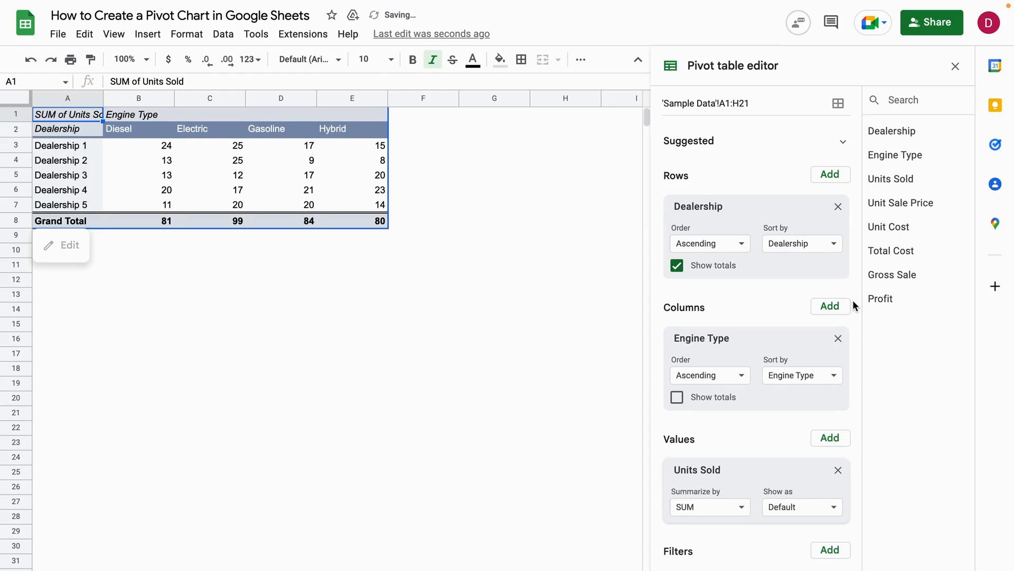
mouse_move(763, 446)
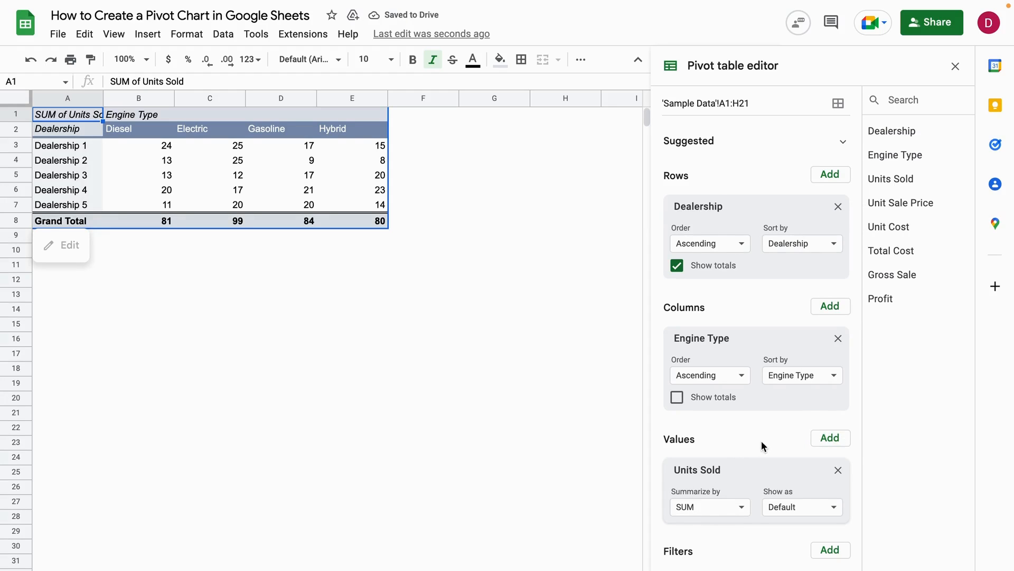
mouse_move(181, 158)
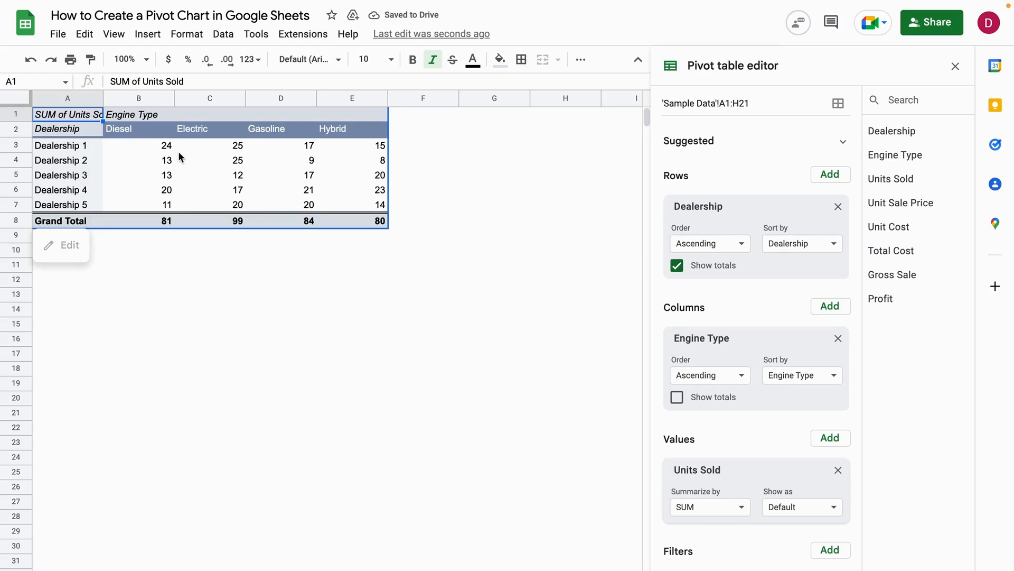
mouse_move(167, 148)
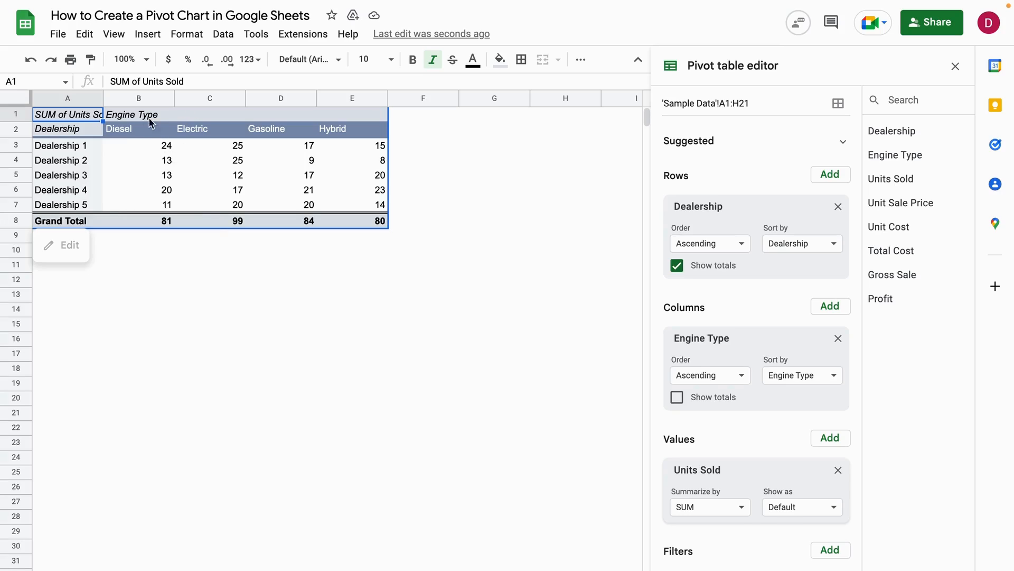
mouse_move(603, 374)
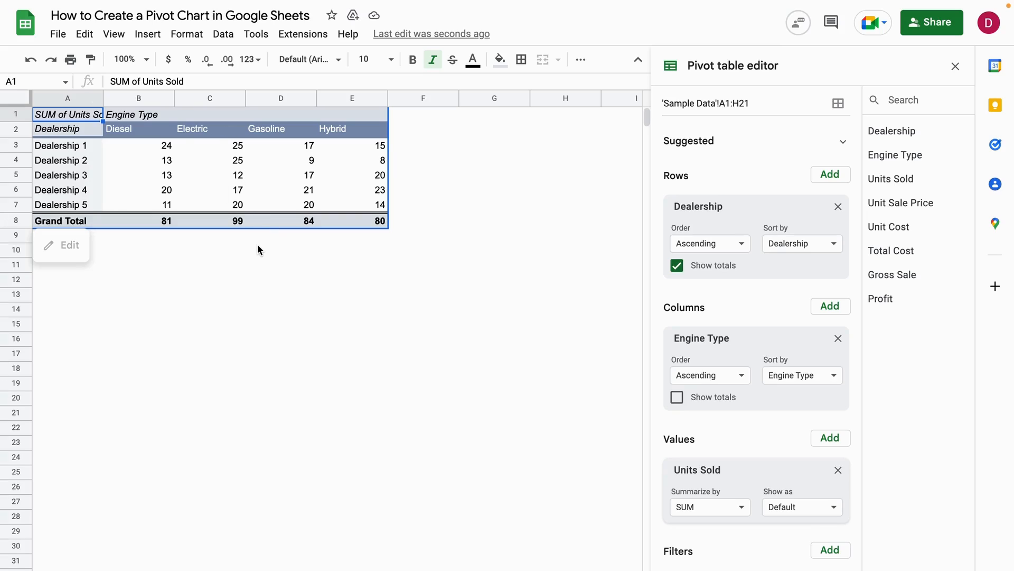
mouse_move(396, 387)
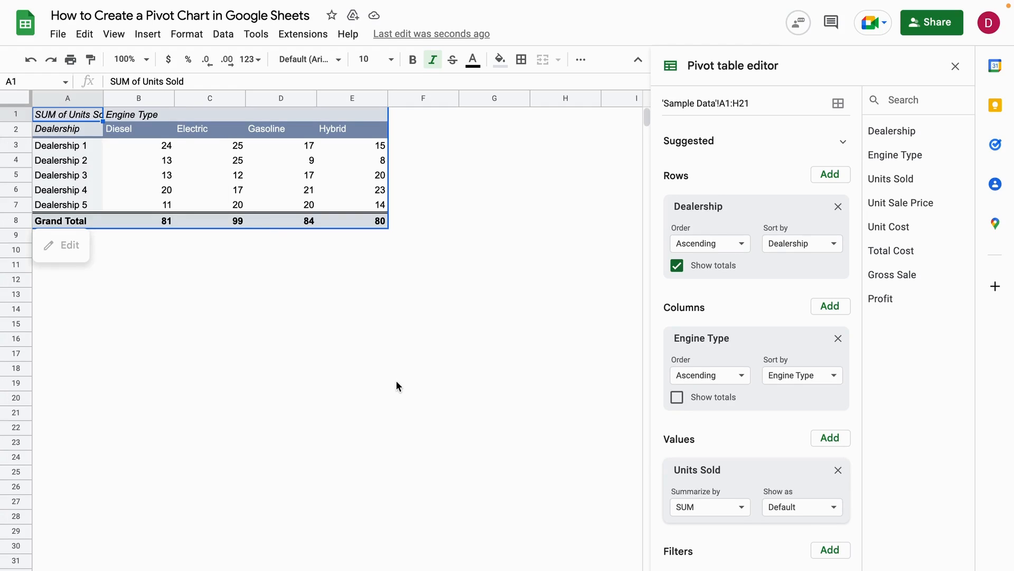
mouse_move(729, 563)
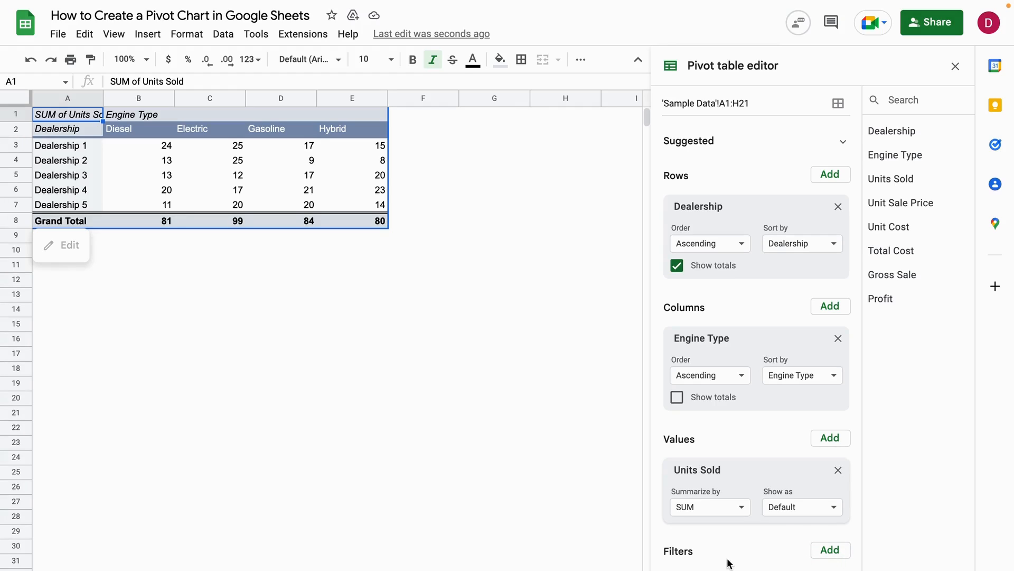
mouse_move(782, 542)
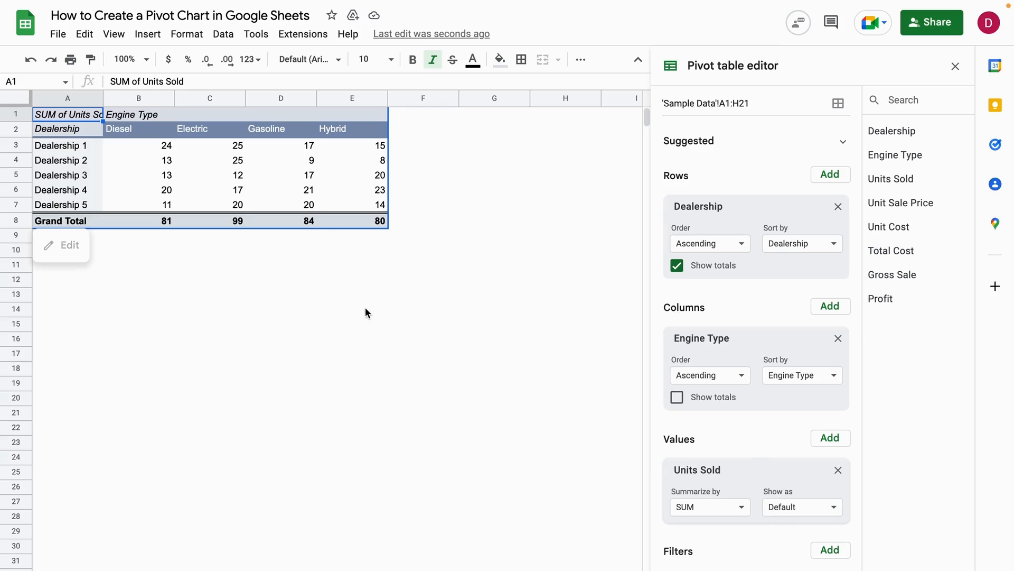
mouse_move(451, 292)
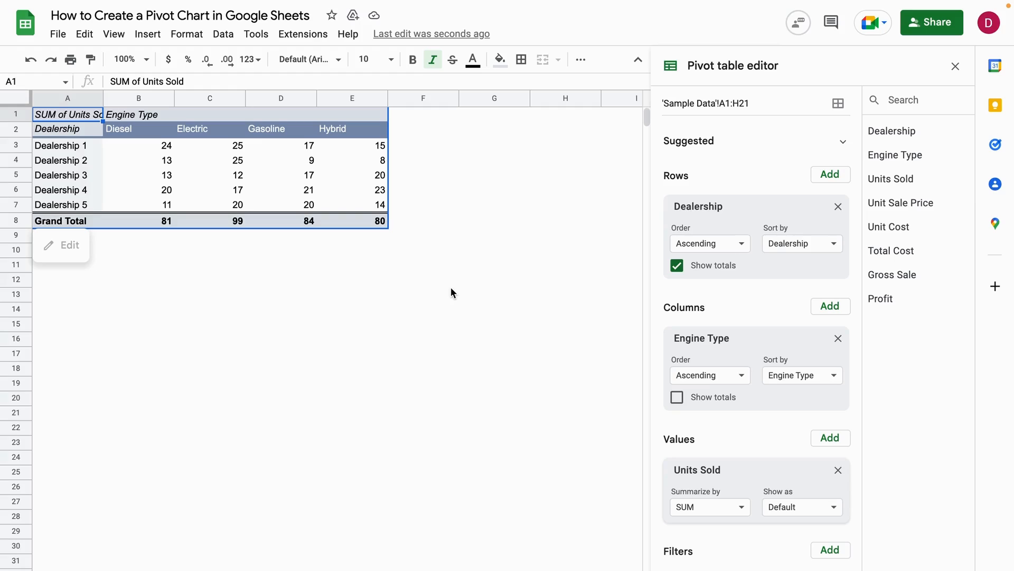
mouse_move(448, 315)
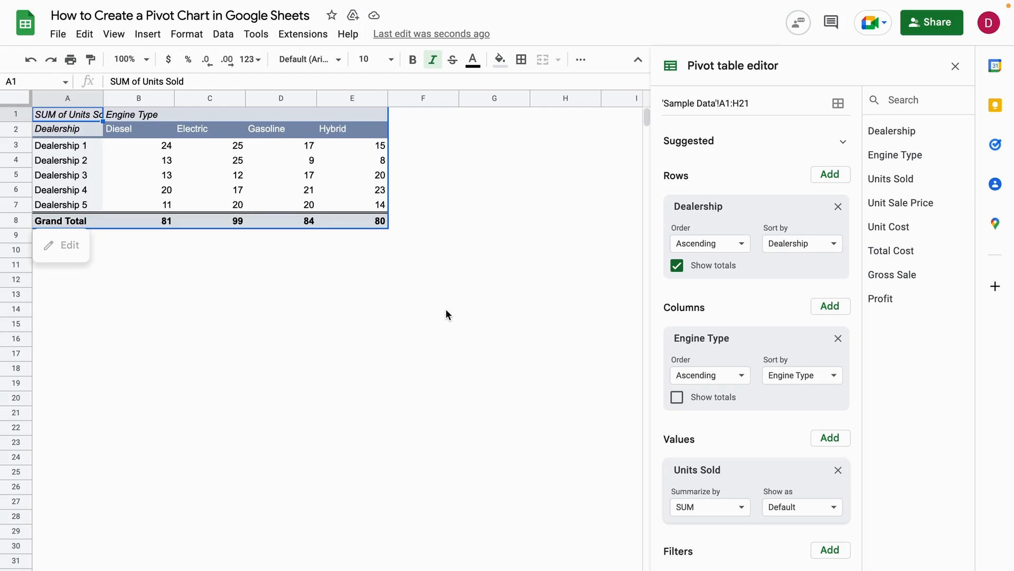
Step: Insert a chart from the pivot table's A2:E7 dealership and engine type figures
click(422, 308)
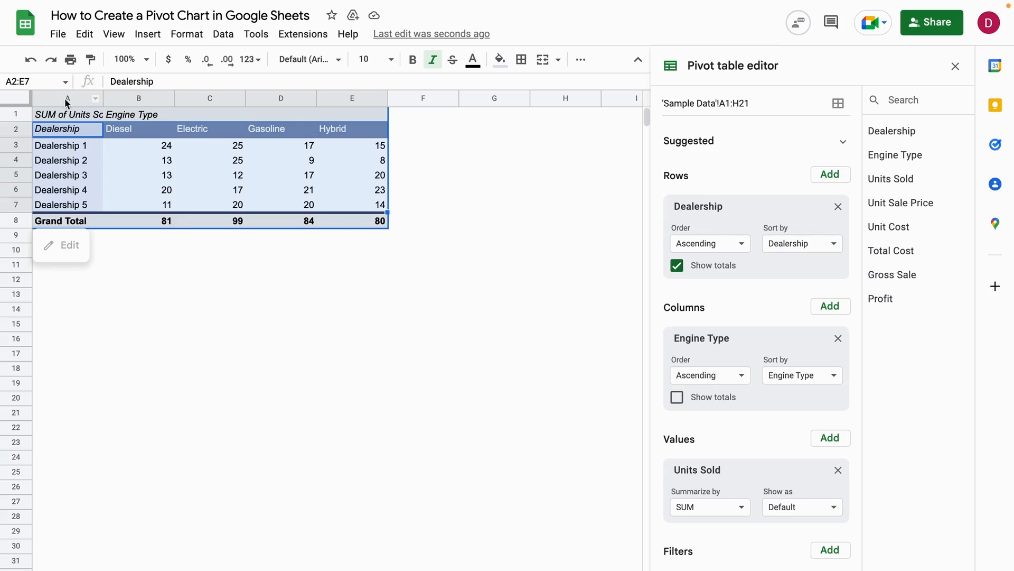
mouse_move(65, 103)
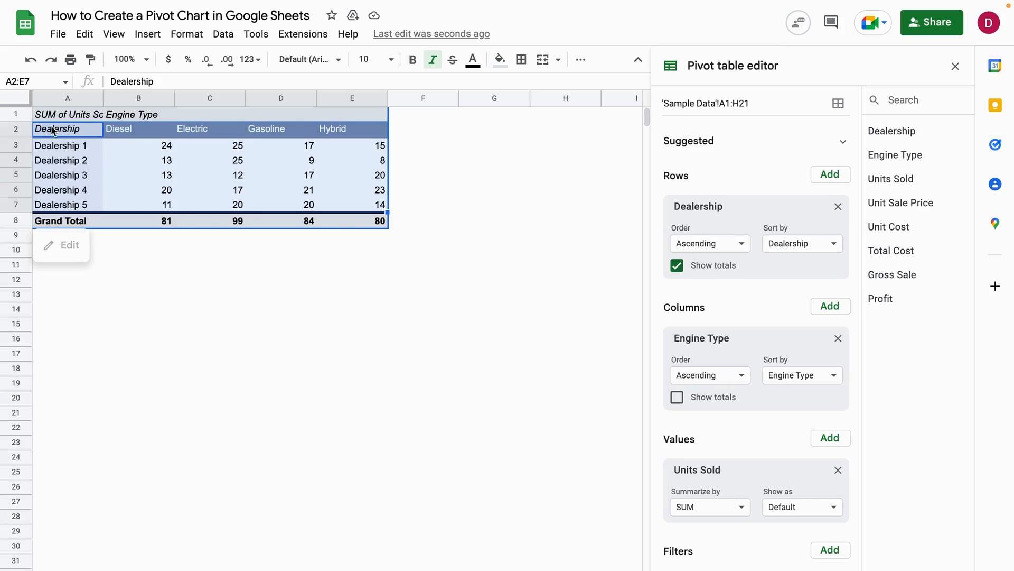
mouse_move(165, 109)
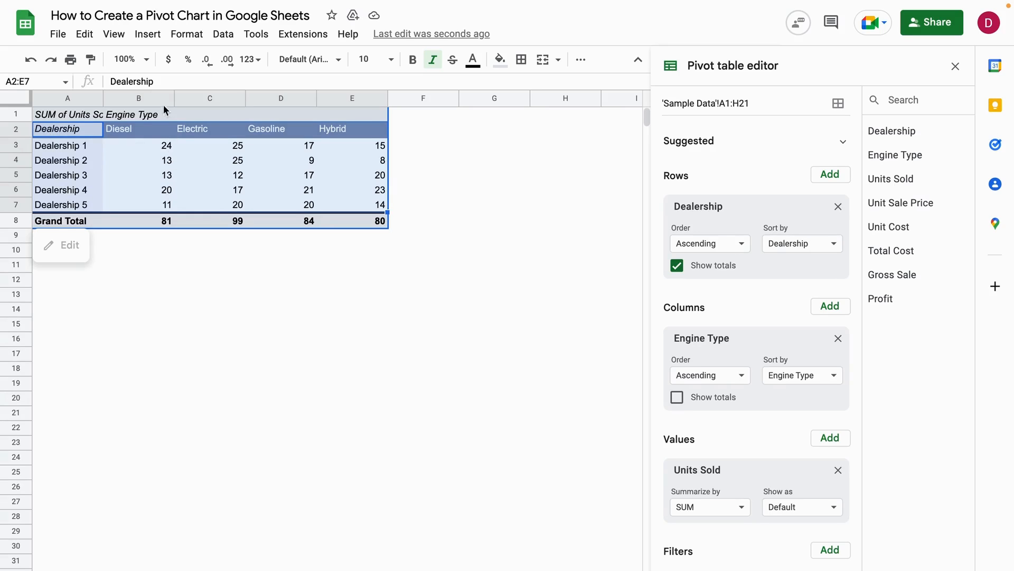
click(147, 34)
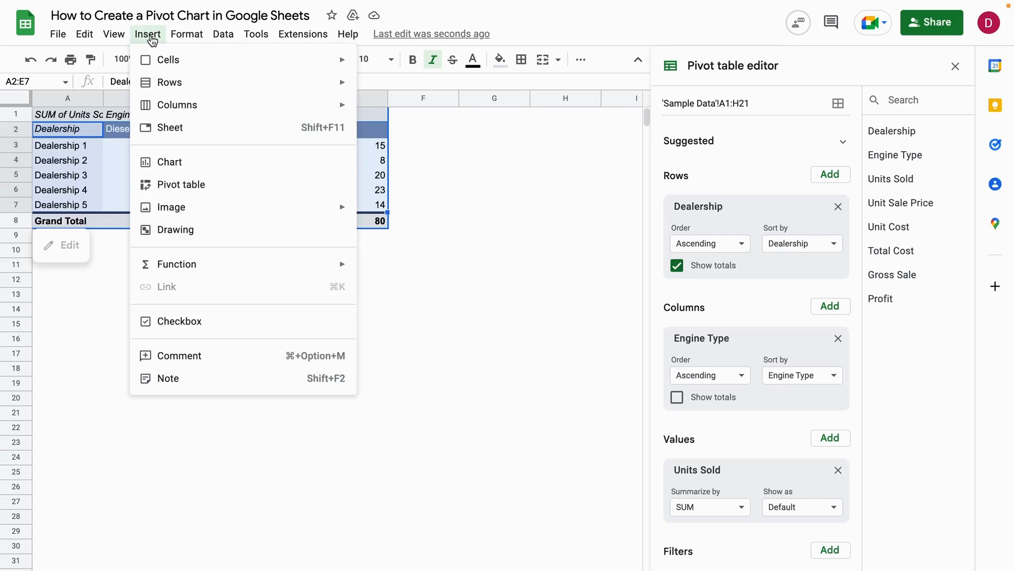
mouse_move(169, 161)
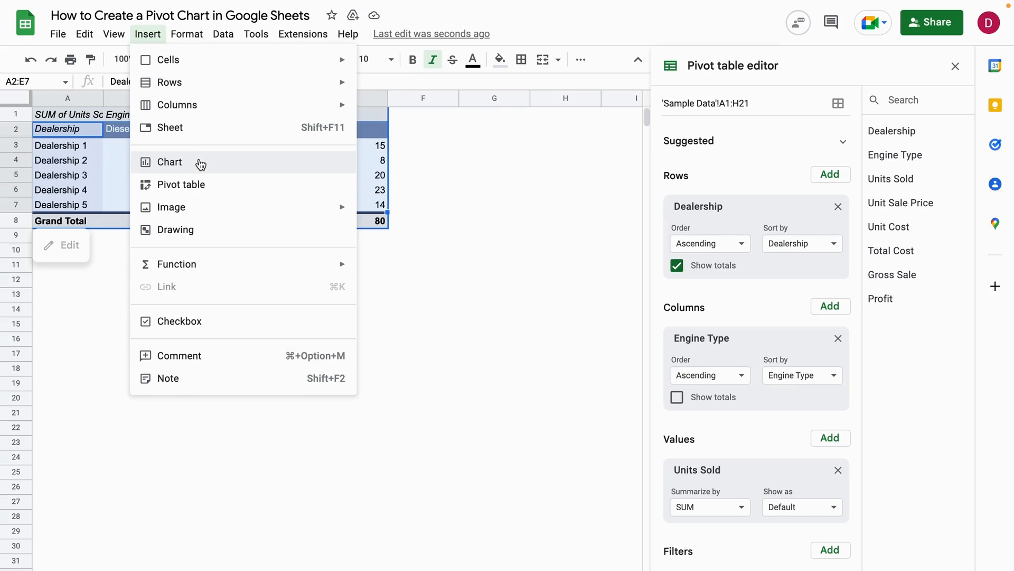
mouse_move(222, 166)
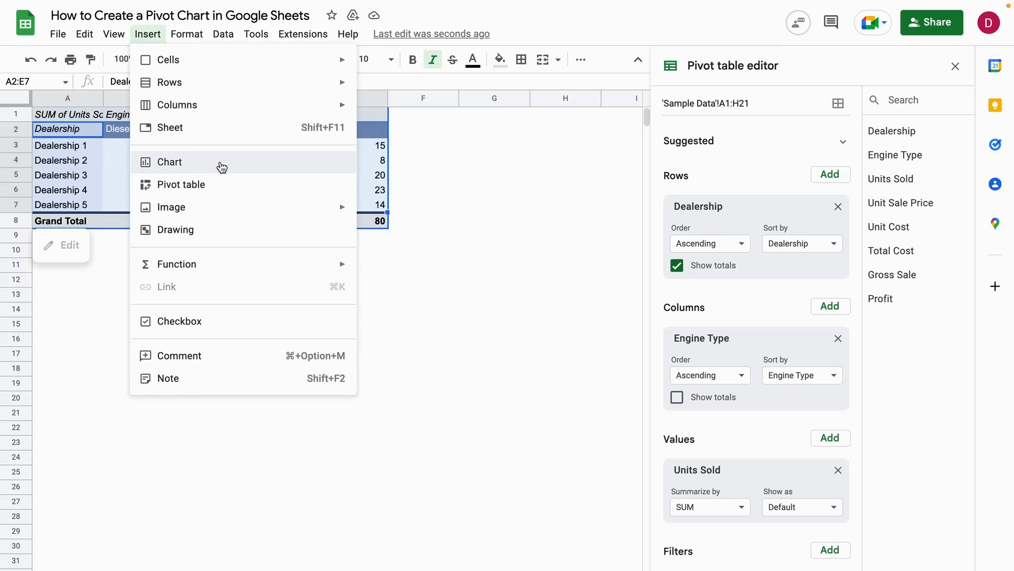
click(170, 163)
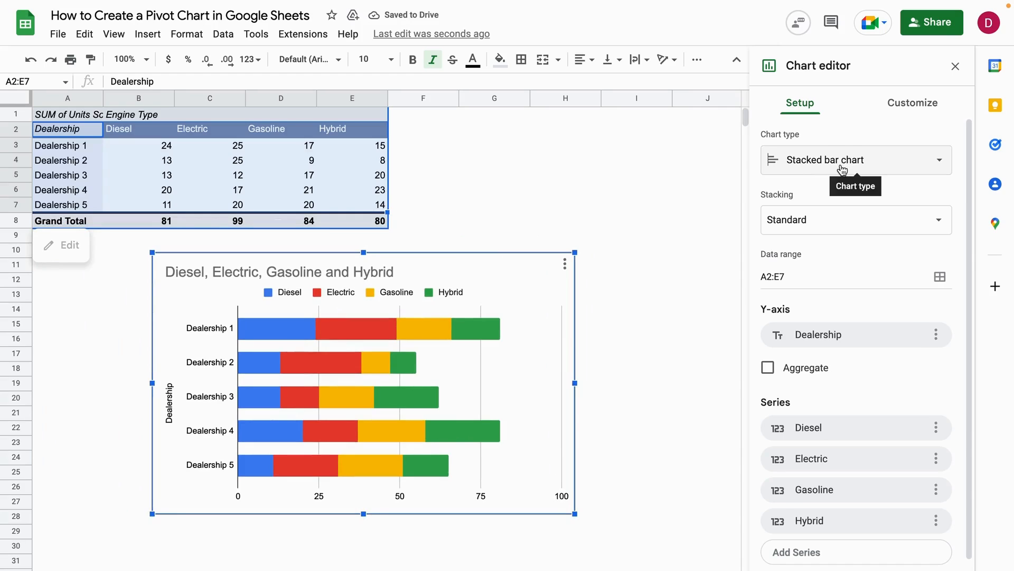
Step: Change the chart type to Stacked column chart in the Chart editor
click(855, 160)
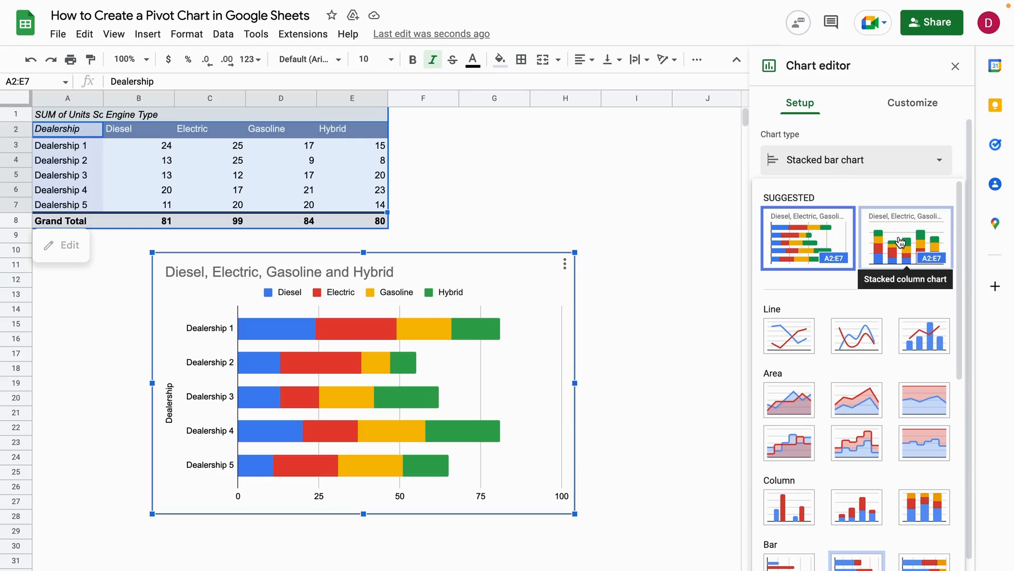
click(906, 237)
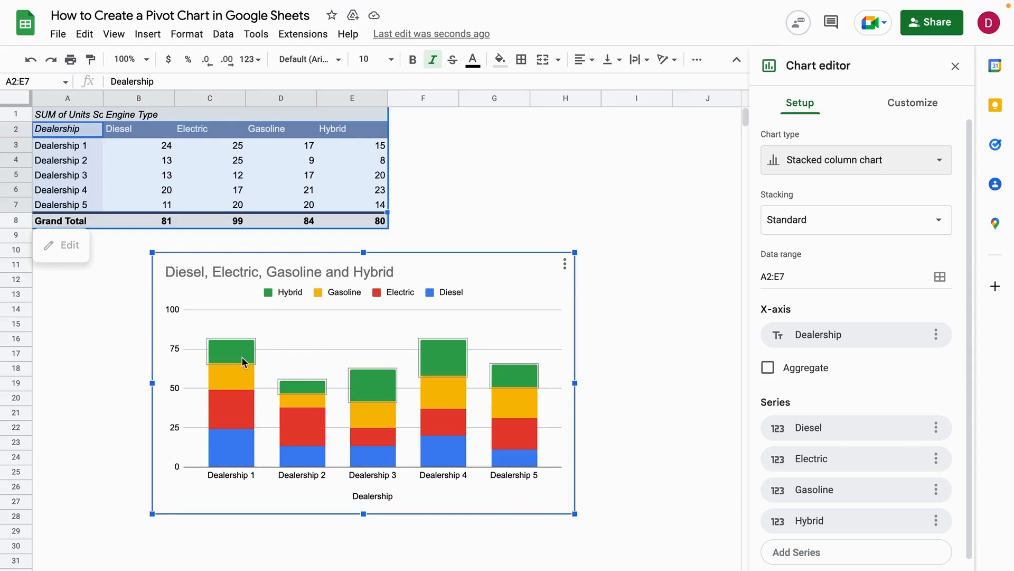
mouse_move(606, 411)
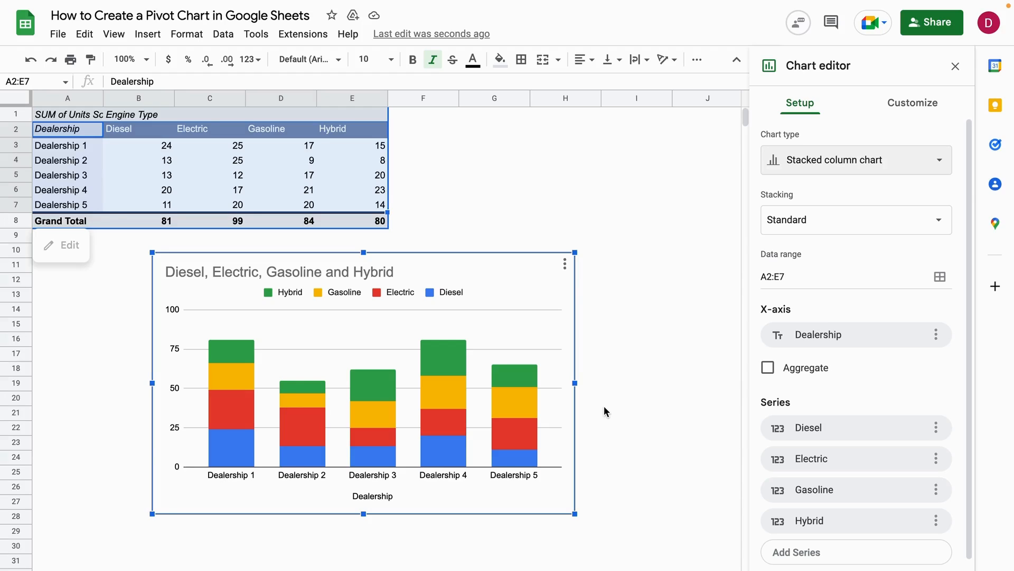
mouse_move(625, 339)
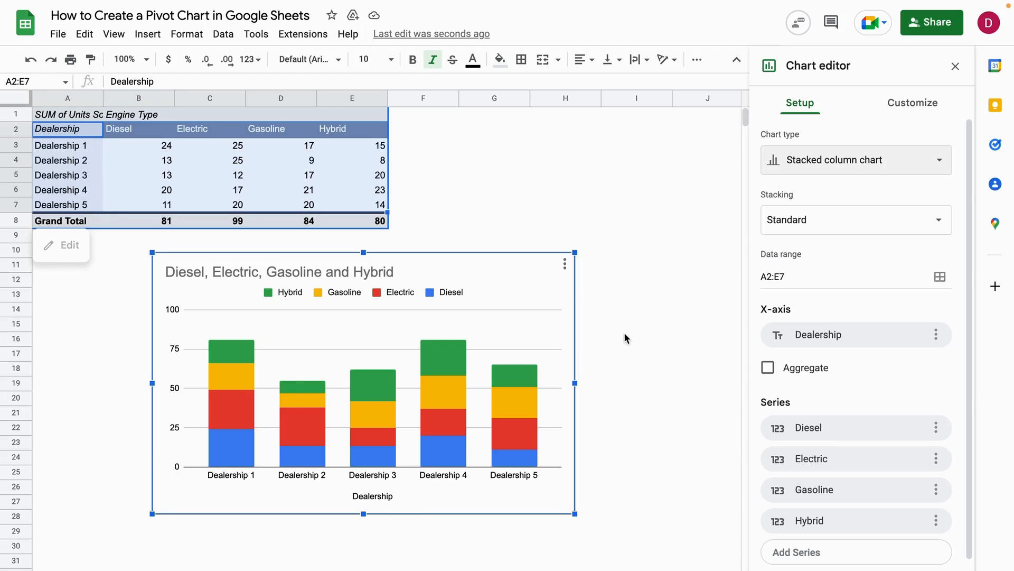